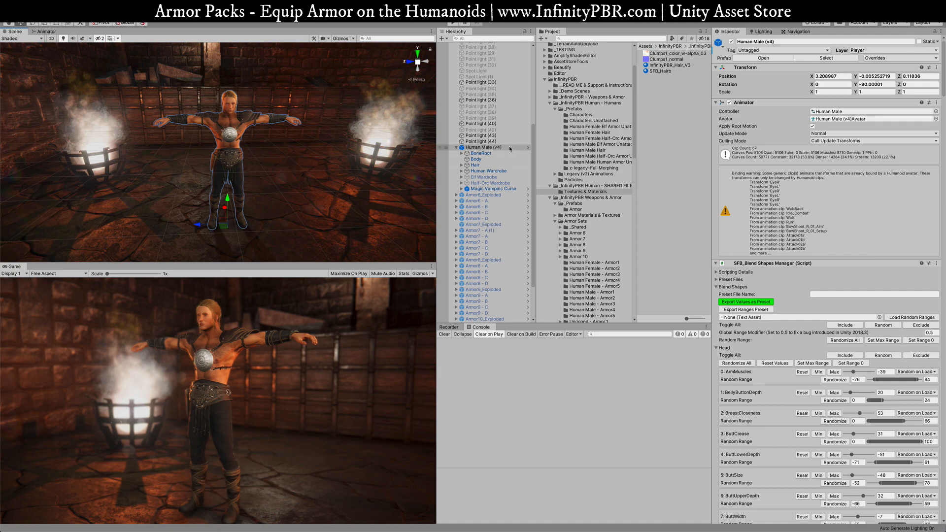
{"action": "mouse_move", "coordinate": [509, 149]}
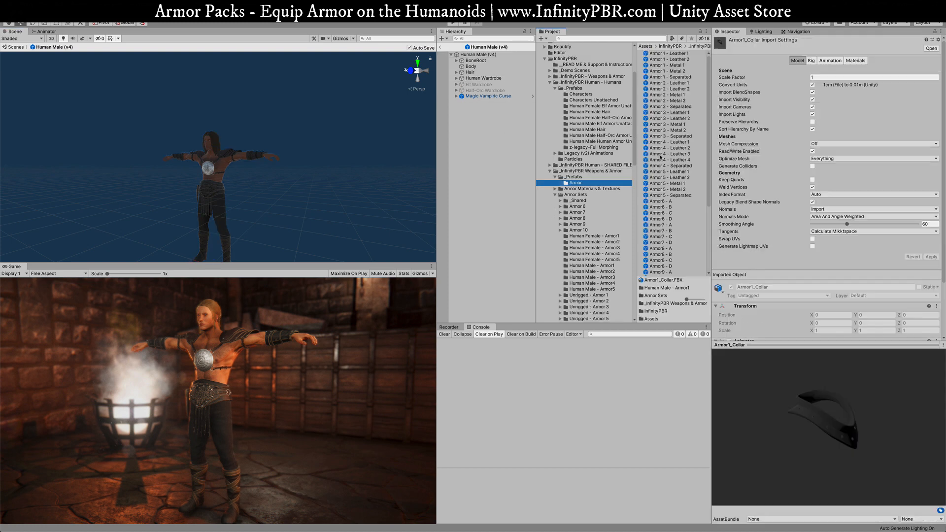
- Add Human Male - Armor 1 to 5 under Human Male (v4) and reset their transforms onto the body
{"action": "scroll", "scroll_direction": "down", "scroll_amount": 3}
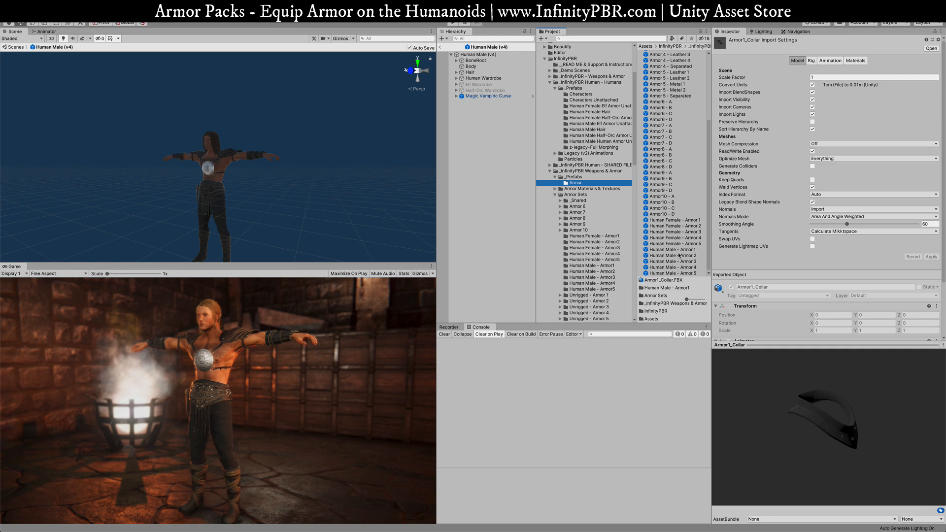
{"action": "left_click", "coordinate": [673, 288]}
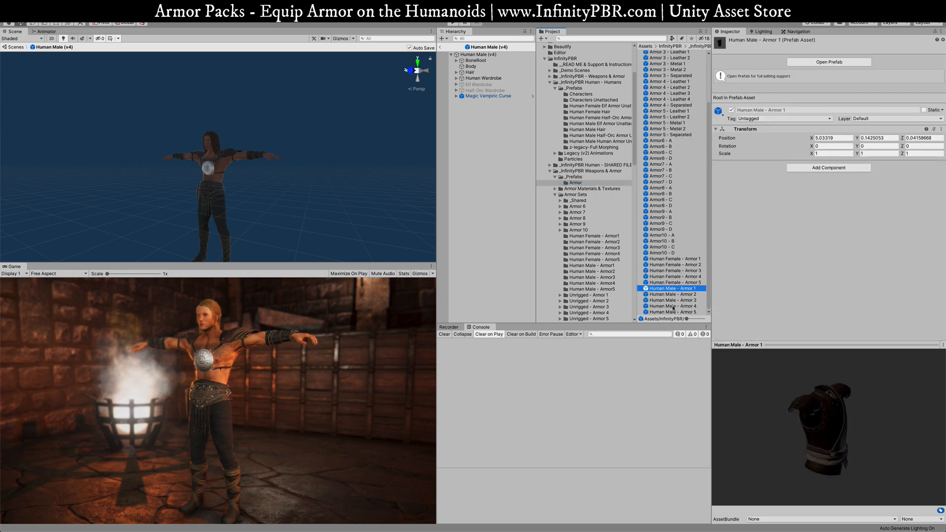
{"action": "left_click", "coordinate": [671, 312]}
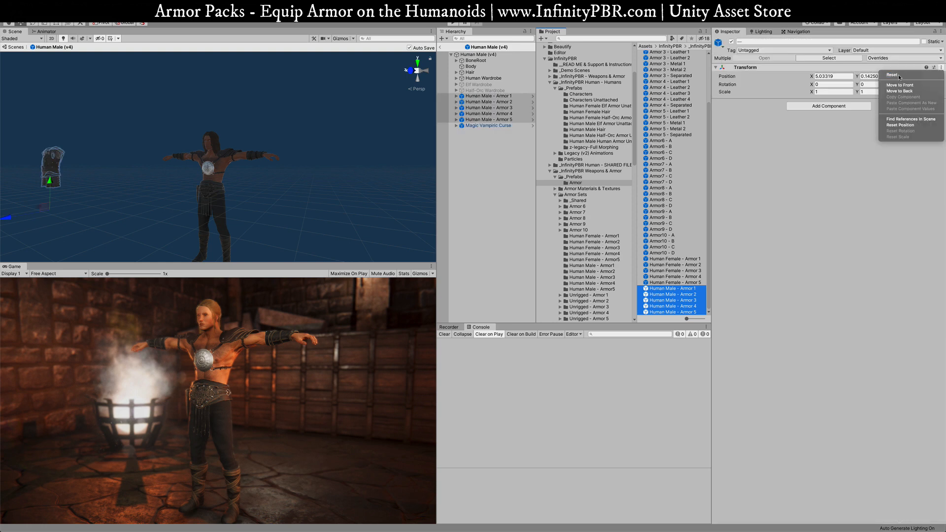
{"action": "left_click", "coordinate": [894, 74]}
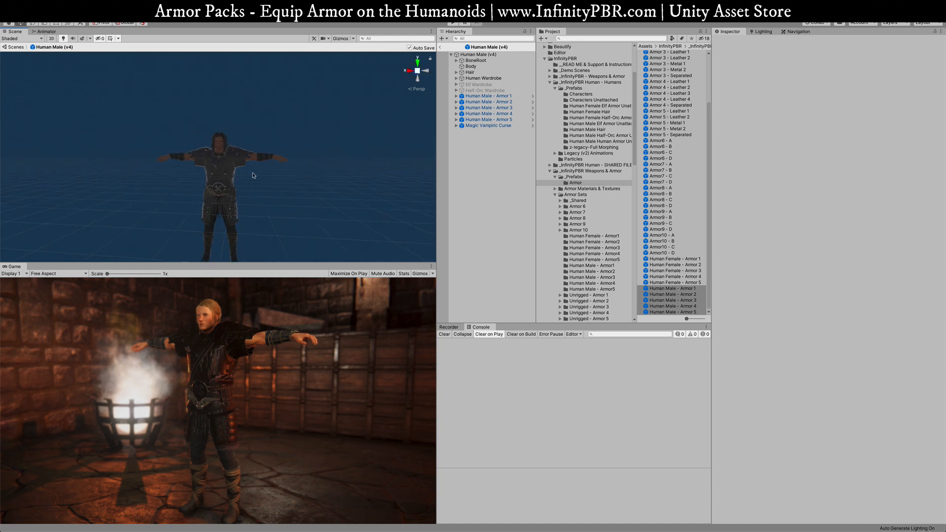
{"action": "mouse_move", "coordinate": [186, 177]}
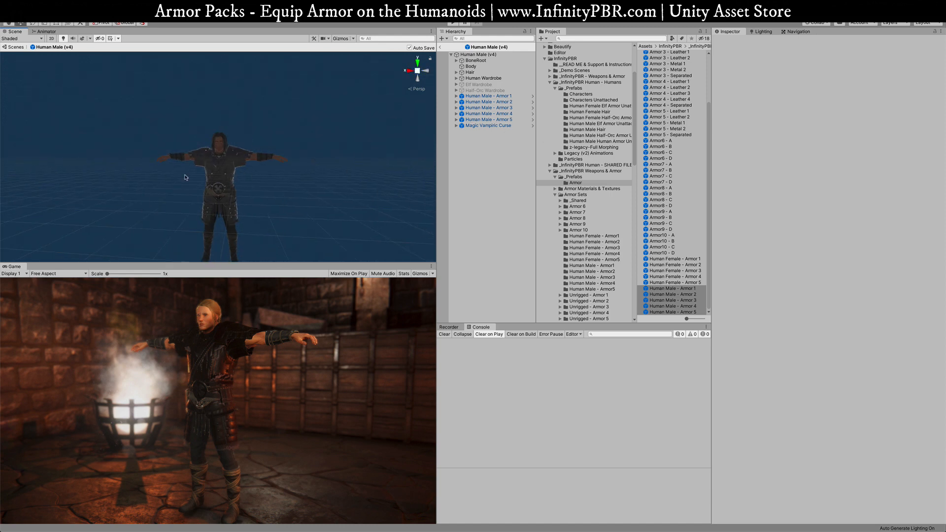
- Unpack the five armor prefabs completely and expand Human Male - Armor 1 and Armor1_Collar
{"action": "left_click", "coordinate": [489, 120]}
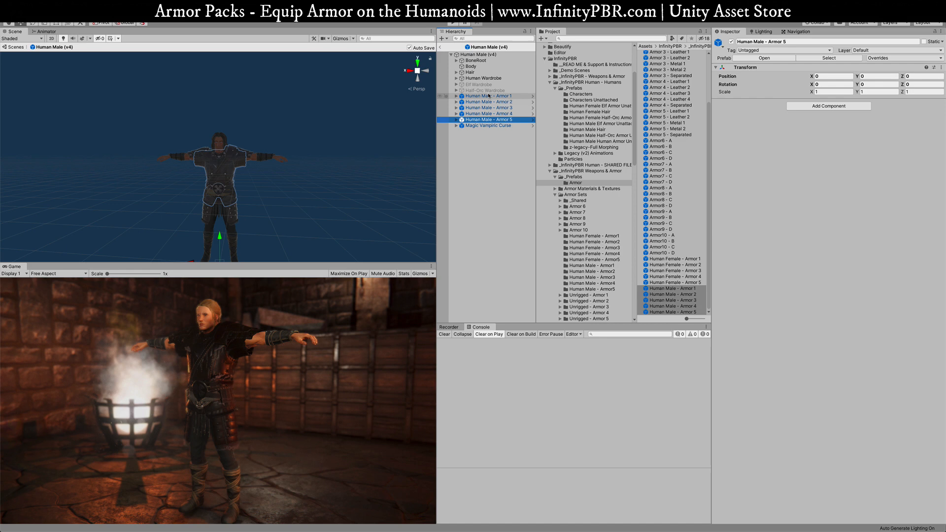
{"action": "right_click", "coordinate": [489, 119]}
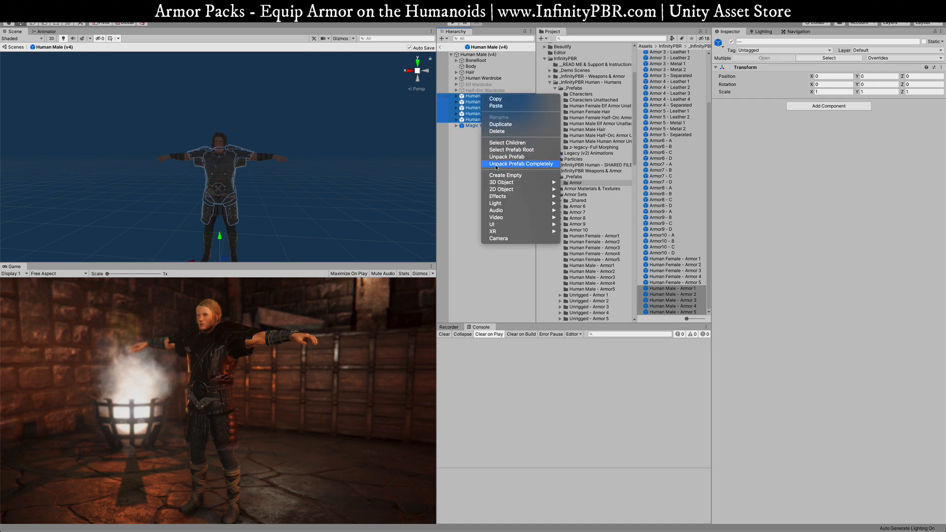
{"action": "left_click", "coordinate": [520, 164]}
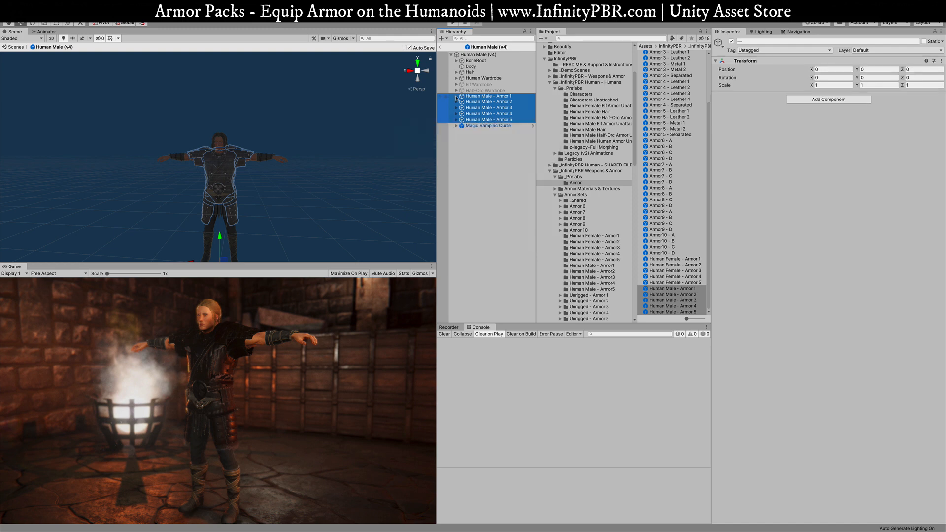
{"action": "left_click", "coordinate": [456, 96]}
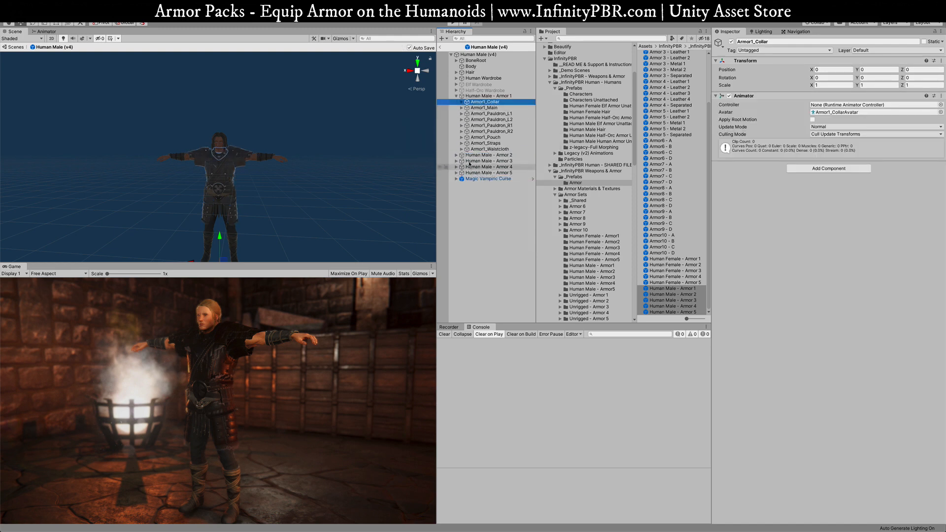
{"action": "left_click", "coordinate": [457, 102]}
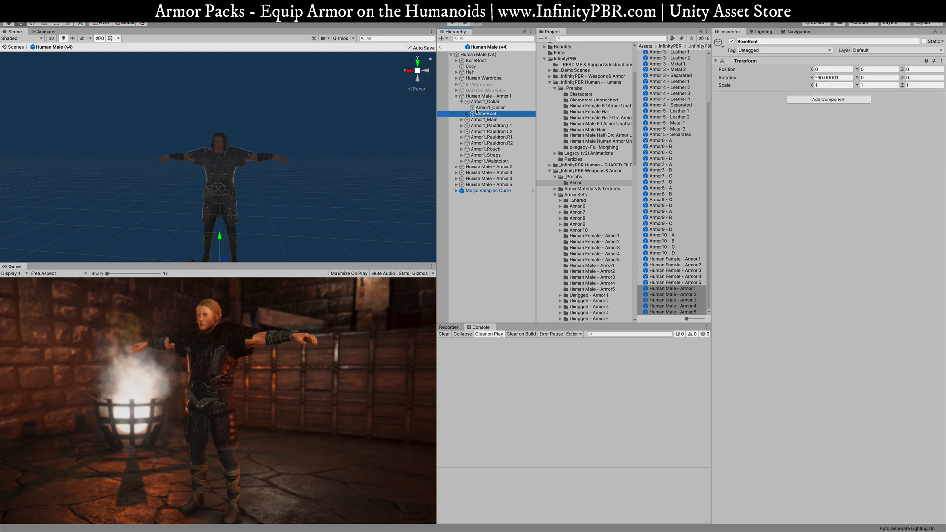
- Run Character Equip on Human Male (v4) so the armor pieces report equip complete
{"action": "left_click", "coordinate": [485, 95]}
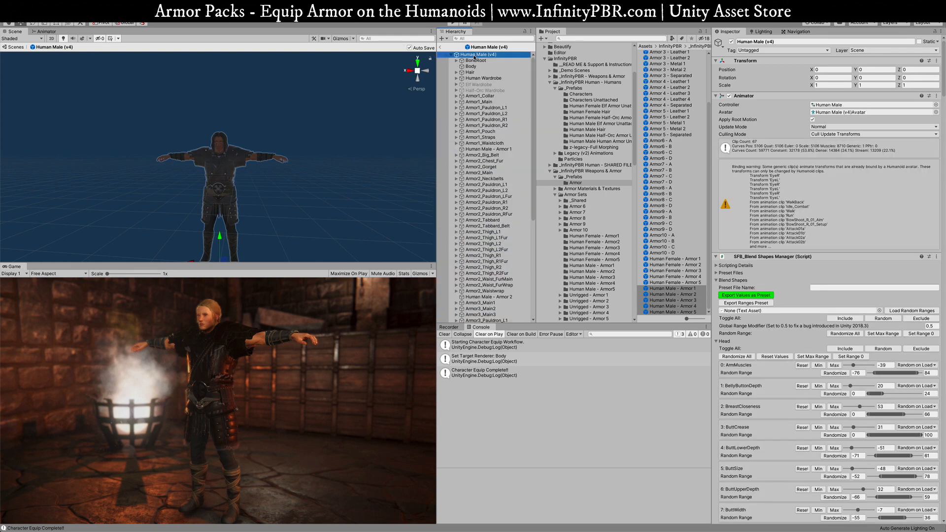
- Run Window > SFBayStudios > Character Equip again so the Armor5 pieces report as valid equipment
{"action": "left_click", "coordinate": [101, 22]}
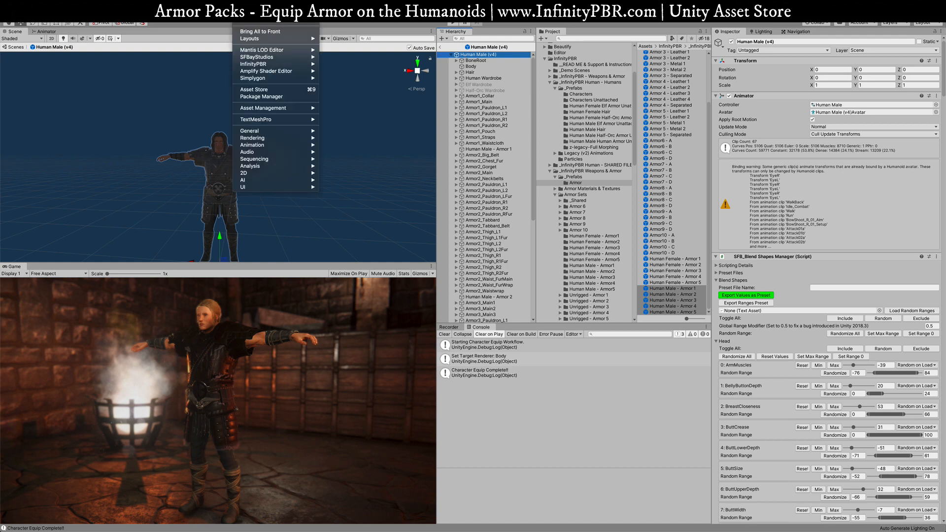
{"action": "mouse_move", "coordinate": [253, 65]}
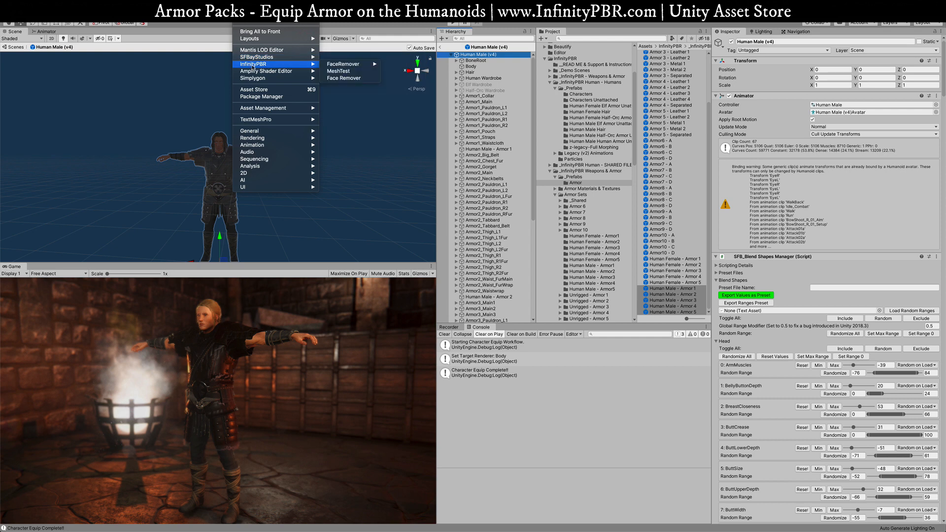
{"action": "mouse_move", "coordinate": [256, 57]}
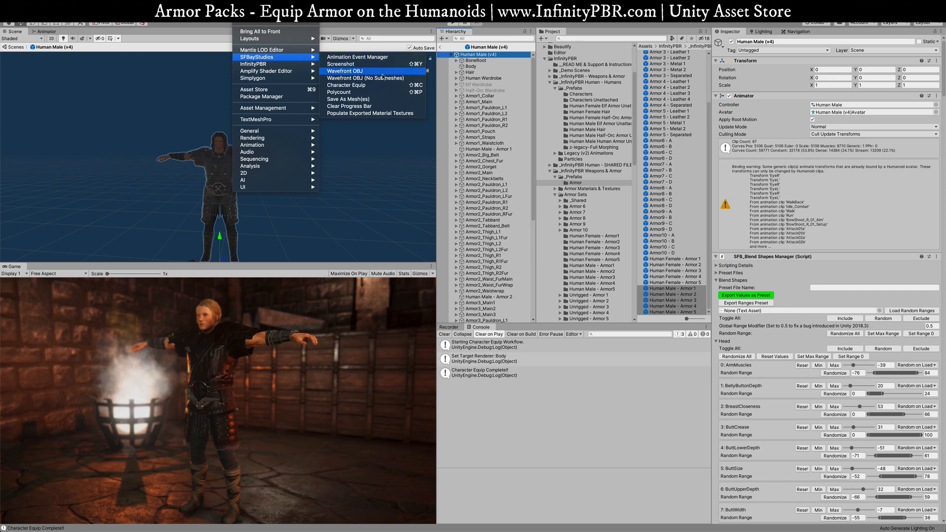
{"action": "mouse_move", "coordinate": [372, 98]}
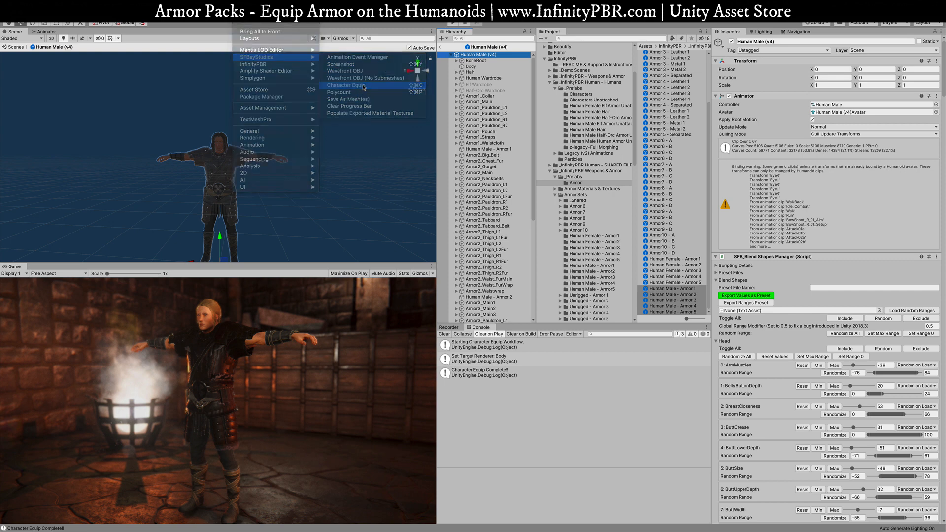
{"action": "left_click", "coordinate": [345, 84]}
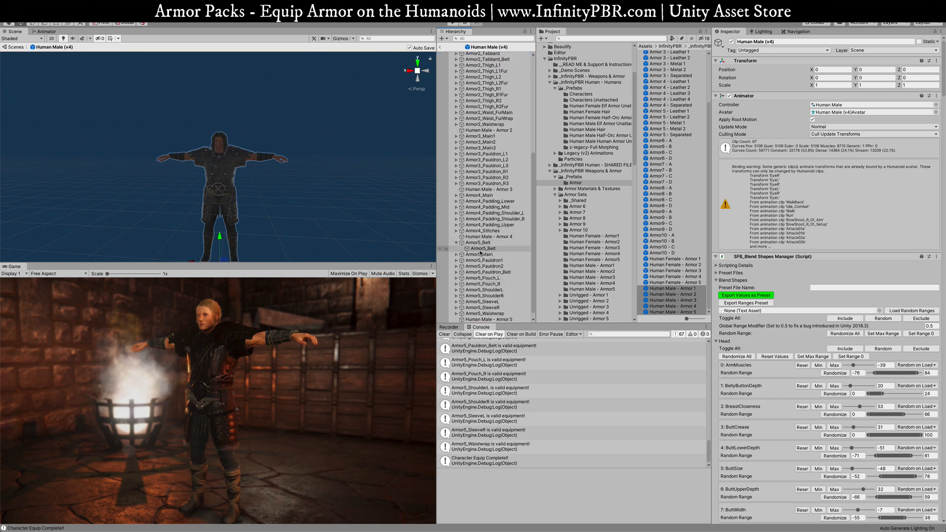
{"action": "left_click", "coordinate": [476, 243]}
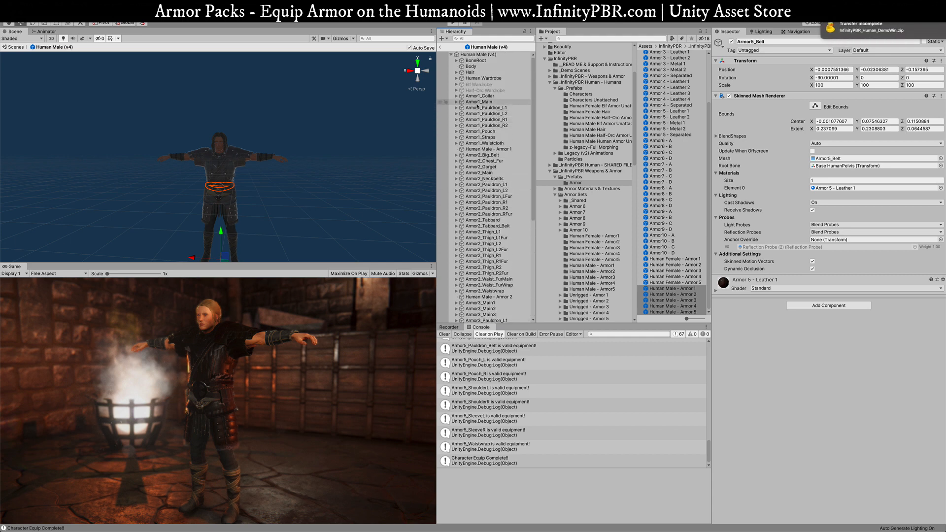
- Collapse the Armor 5 pieces so Human Male (v4) shows a tidy body, wardrobe and armor structure
{"action": "left_click", "coordinate": [480, 95]}
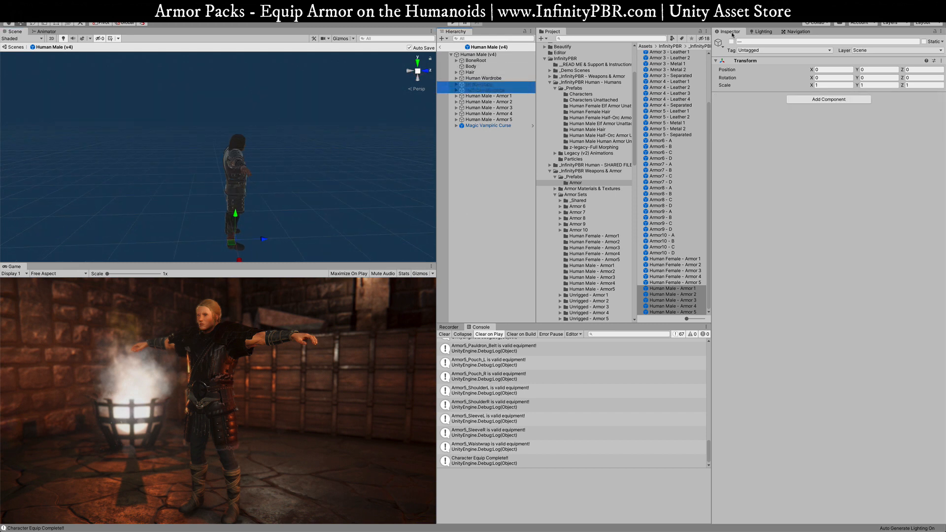
{"action": "left_click", "coordinate": [476, 85]}
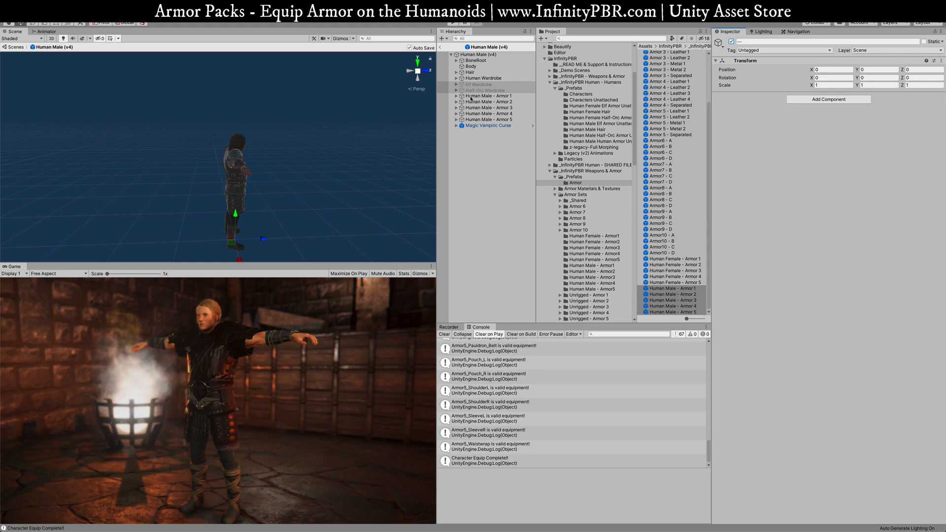
{"action": "mouse_move", "coordinate": [287, 163]}
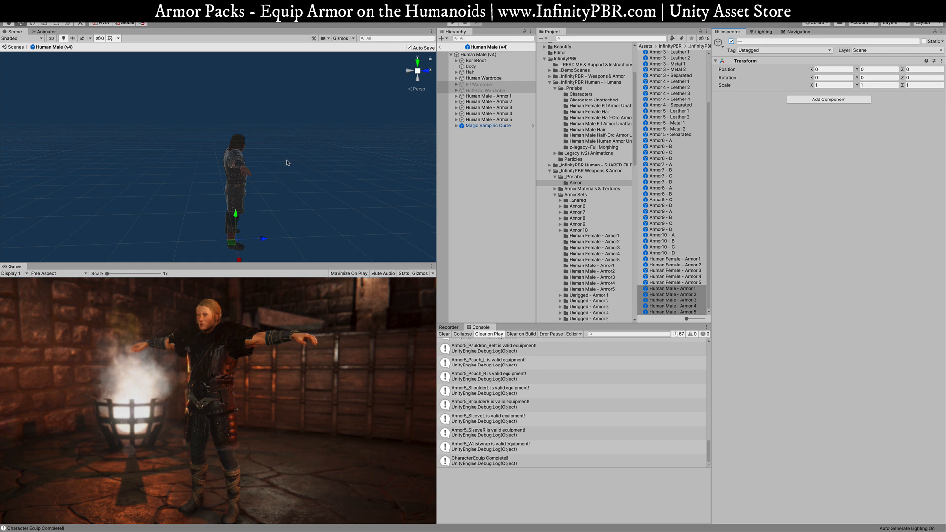
{"action": "mouse_move", "coordinate": [235, 142]}
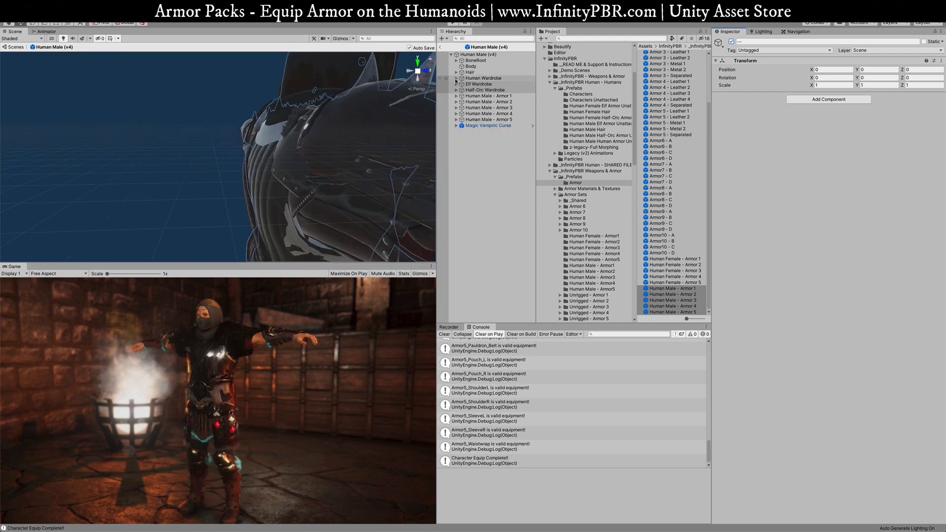
- Expand Human Wardrobe and bring up the Human Male's Inspector to reload its blend shapes
{"action": "left_click", "coordinate": [460, 77]}
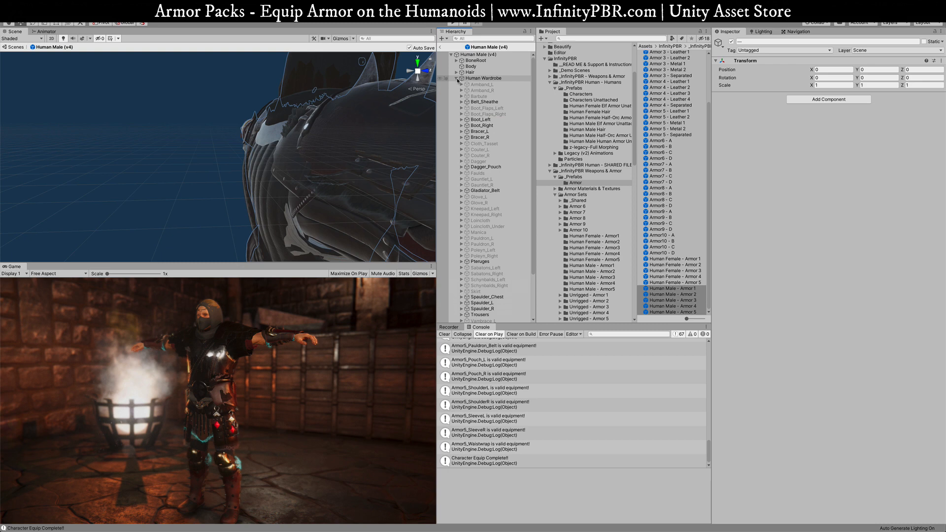
{"action": "left_click", "coordinate": [483, 77]}
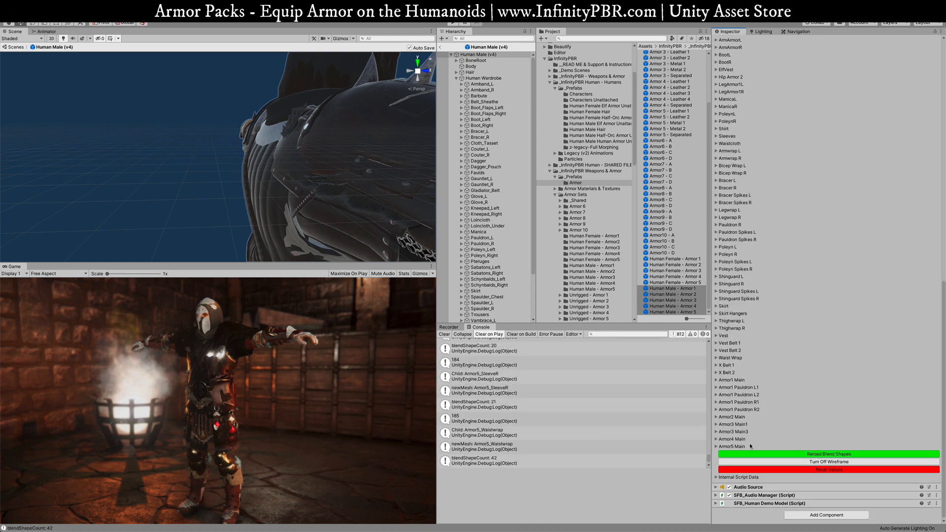
{"action": "mouse_move", "coordinate": [500, 366]}
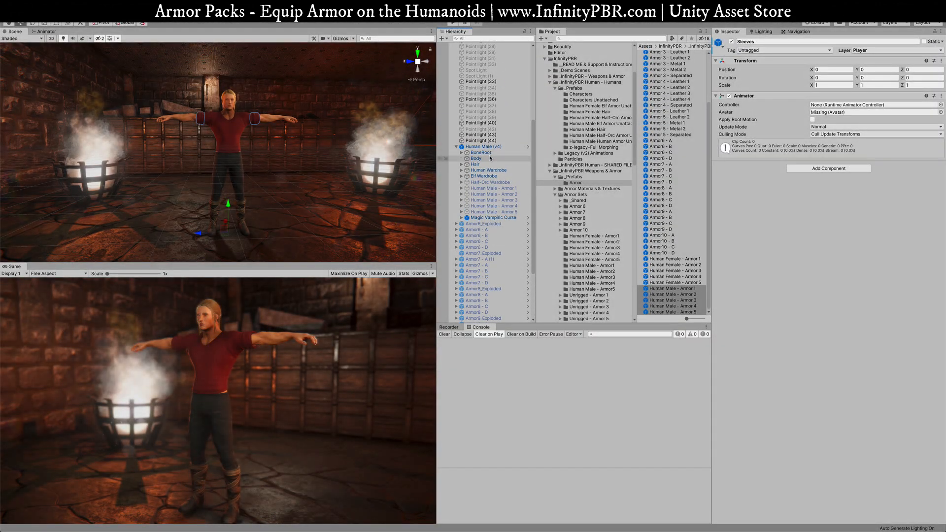
- Enable Human Male - Armor 1 so the character wears it over the red shirt
{"action": "left_click", "coordinate": [491, 187]}
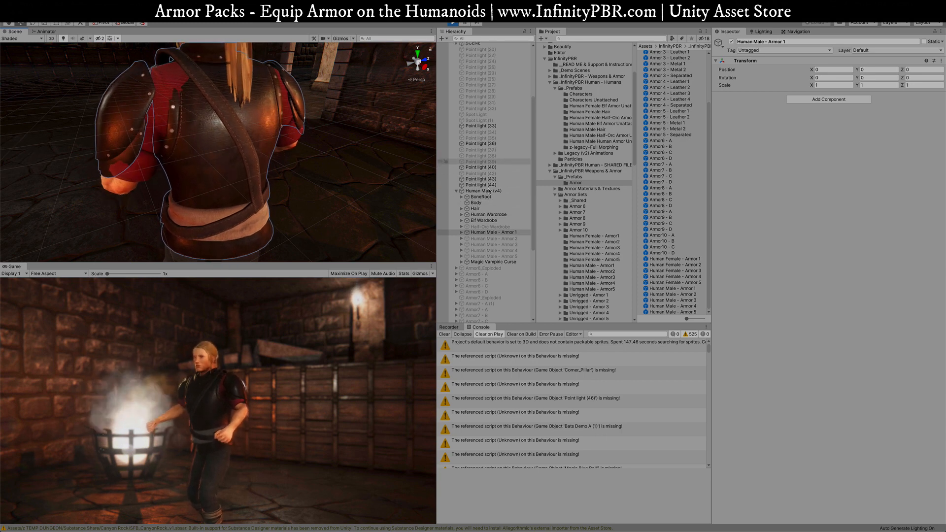
- Shorten the shirt's SleevesLength and raise SleevesDepth to 100 so the sleeves sit under Armor 1
{"action": "left_click", "coordinate": [478, 190]}
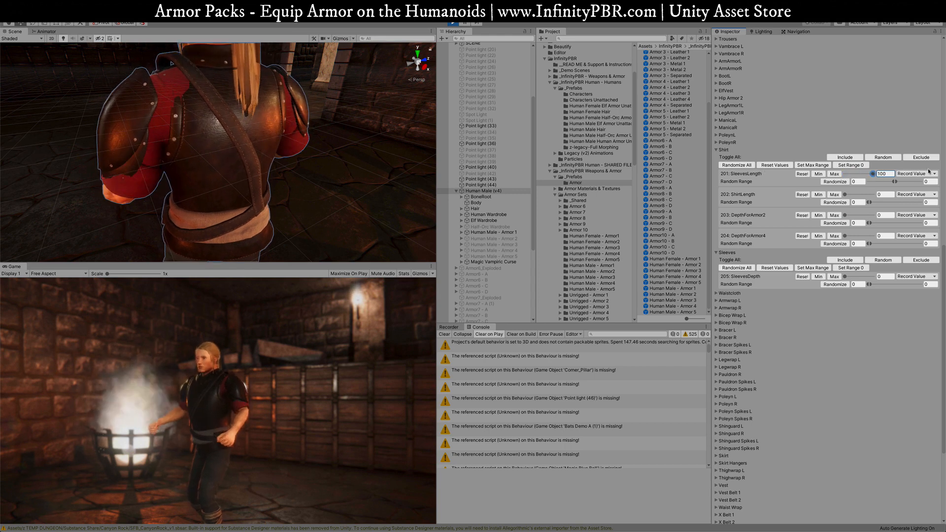
{"action": "left_click_drag", "start_coordinate": [870, 173], "coordinate": [855, 173]}
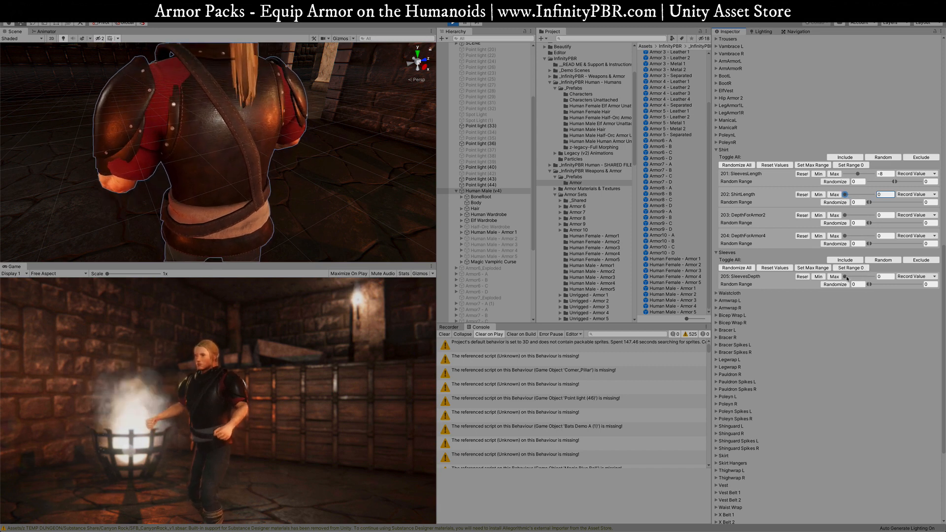
{"action": "left_click_drag", "start_coordinate": [843, 276], "coordinate": [881, 276]}
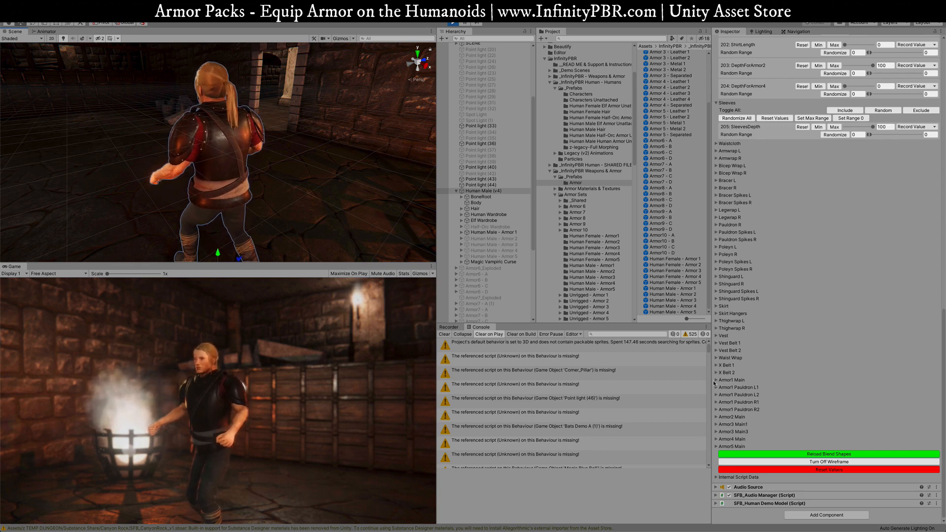
- Test a depth shape on the Armor1 Main piece before swapping to Armor 2
{"action": "scroll", "scroll_direction": "down", "scroll_amount": 3}
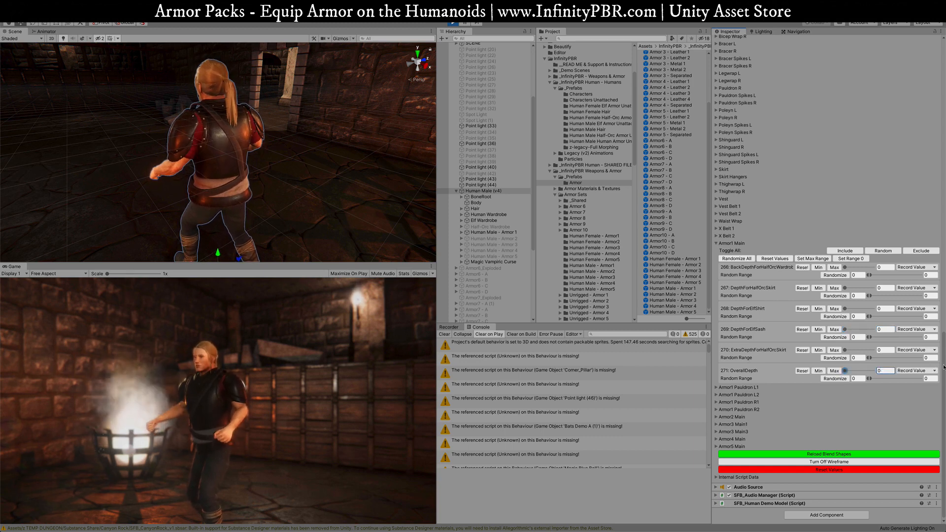
{"action": "left_click_drag", "start_coordinate": [851, 371], "coordinate": [881, 371]}
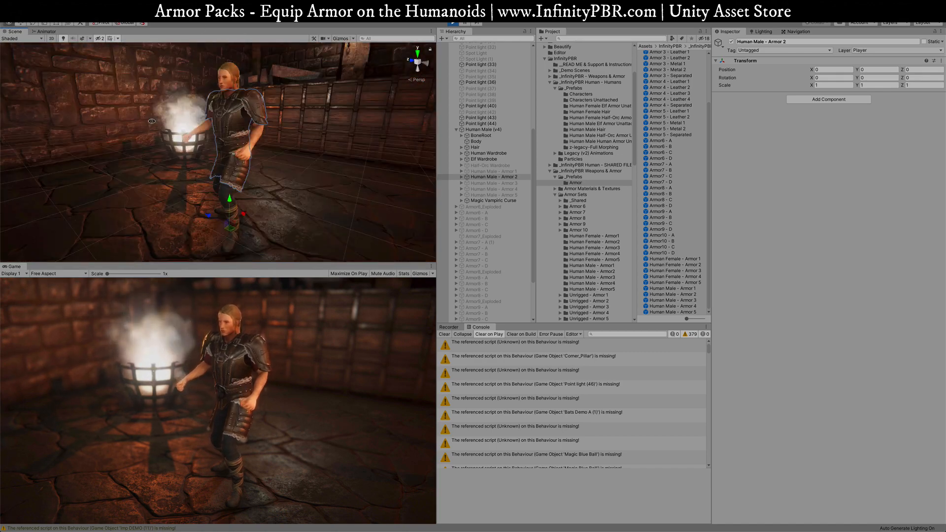
- Inspect Armor2_Pauldron_L2, then push the shirt's DepthForArmor4 shape to 100
{"action": "left_click", "coordinate": [463, 177]}
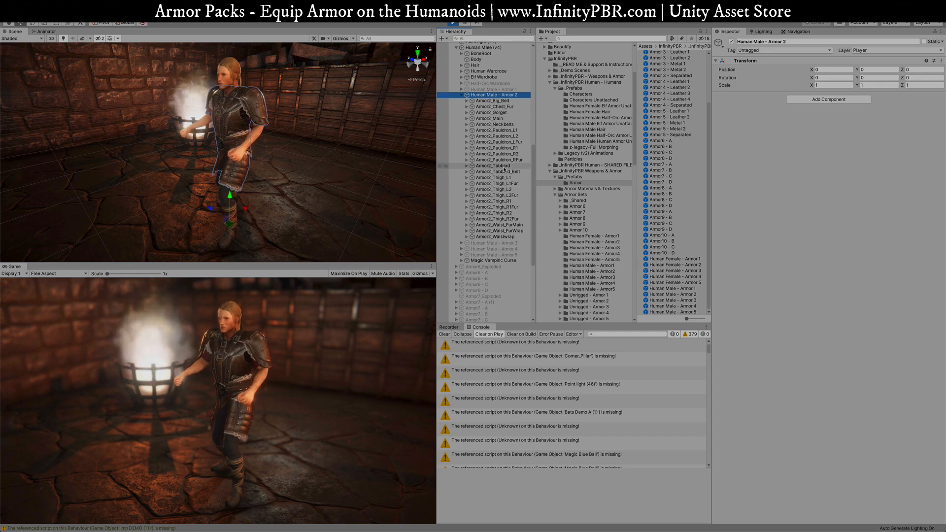
{"action": "left_click", "coordinate": [497, 136]}
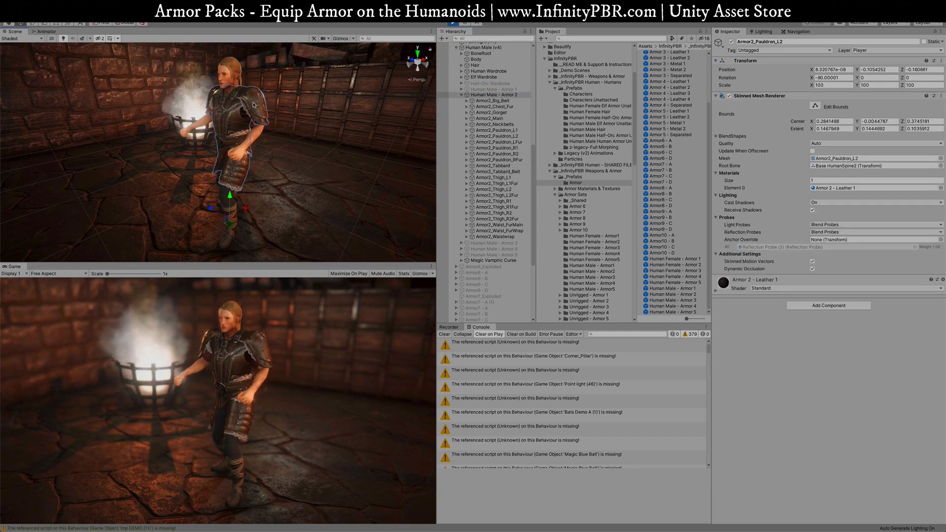
{"action": "left_click", "coordinate": [480, 260]}
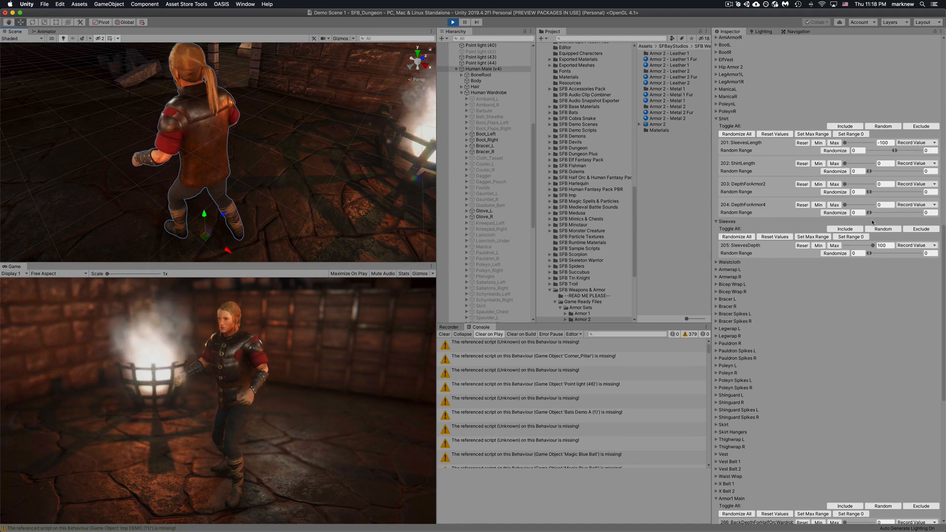
{"action": "left_click_drag", "start_coordinate": [854, 205], "coordinate": [881, 205]}
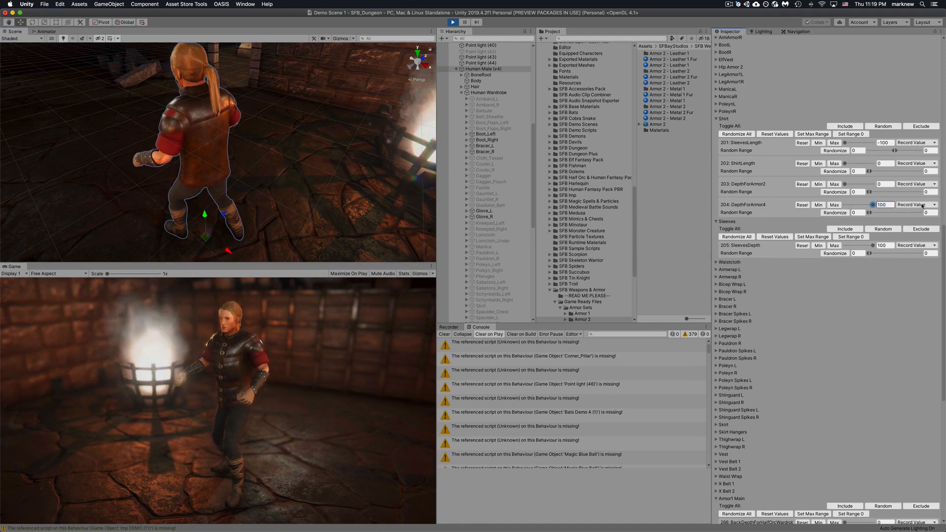